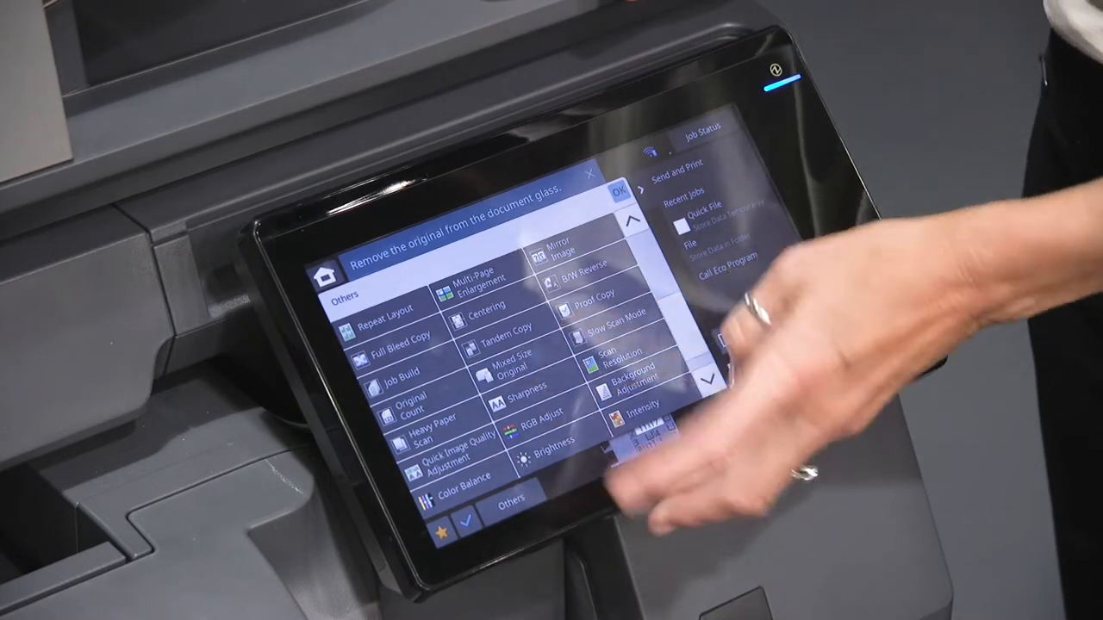
Step: Open the Fold key under Others to list Saddle, Half, C, Accordion and Z-Fold options
{"action": "left_click", "coordinate": [508, 366]}
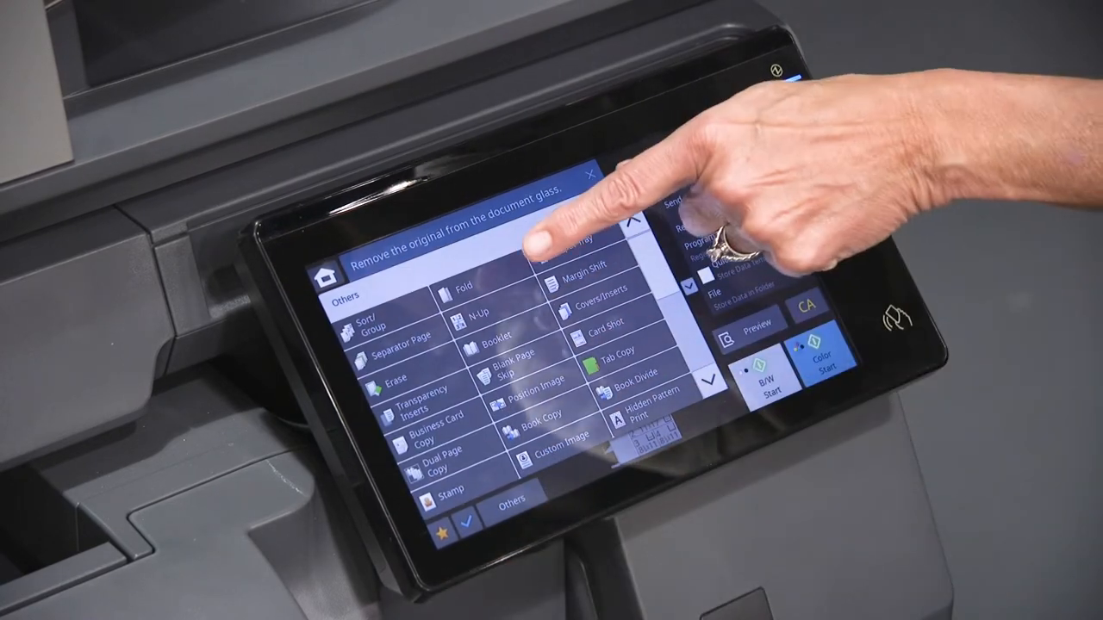
{"action": "left_click", "coordinate": [463, 287]}
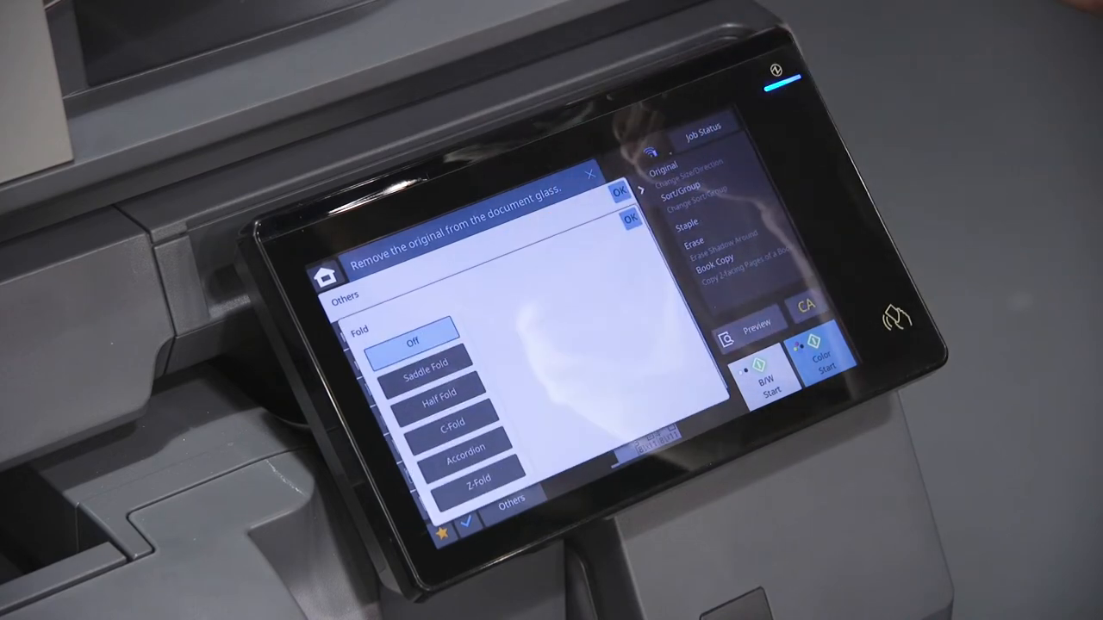